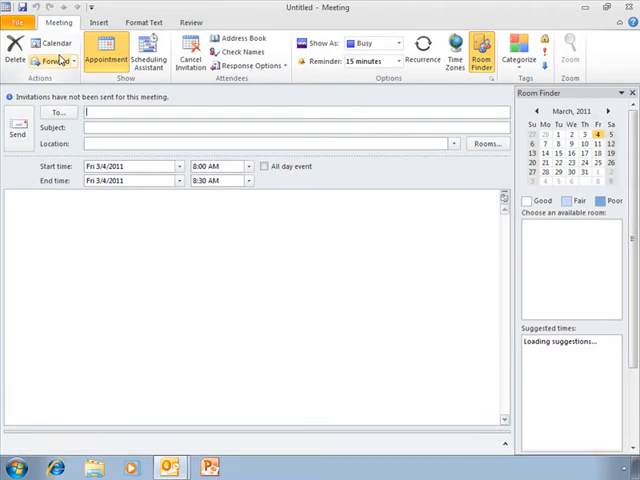
Add Heather Ackmann from the address book as a required attendee.
{"action": "left_click", "coordinate": [58, 112]}
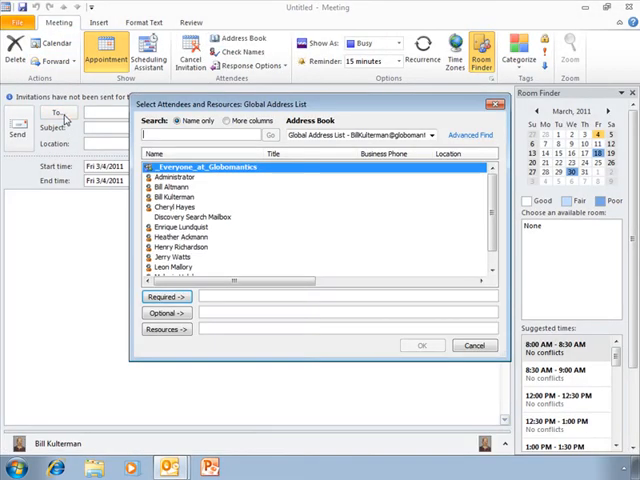
{"action": "type", "text": "heather"}
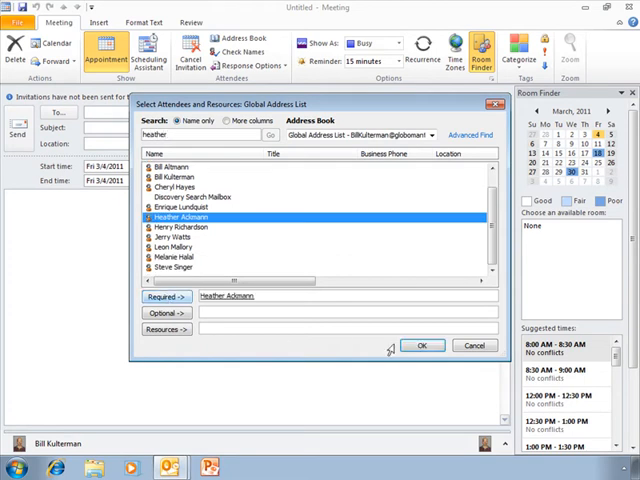
{"action": "left_click", "coordinate": [421, 345]}
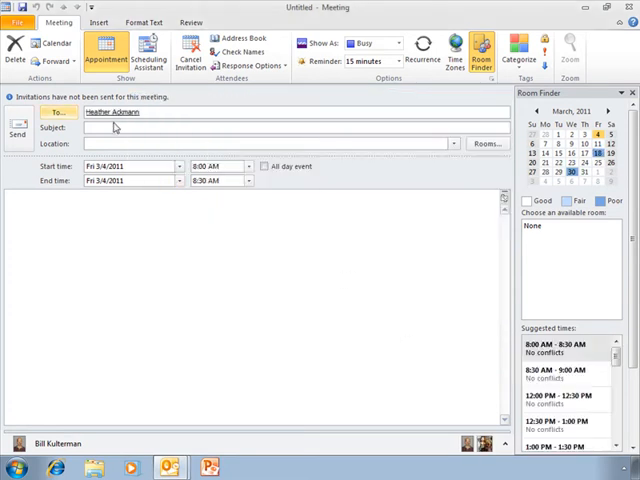
Enter 'Classes for April' as the subject and 'My office' as the location.
{"action": "type", "text": "C"}
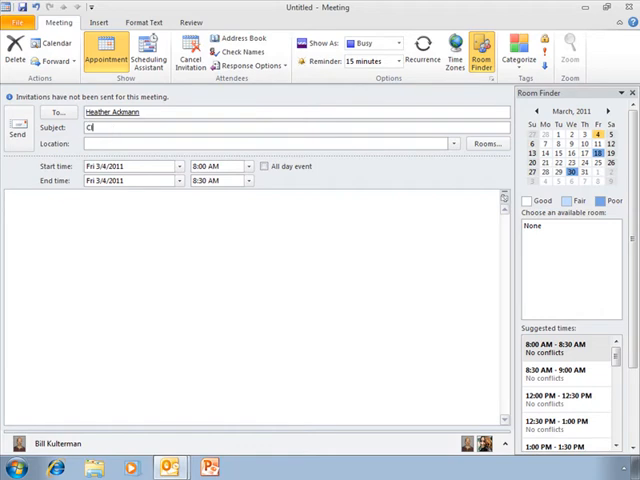
{"action": "type", "text": "Classes Fo"}
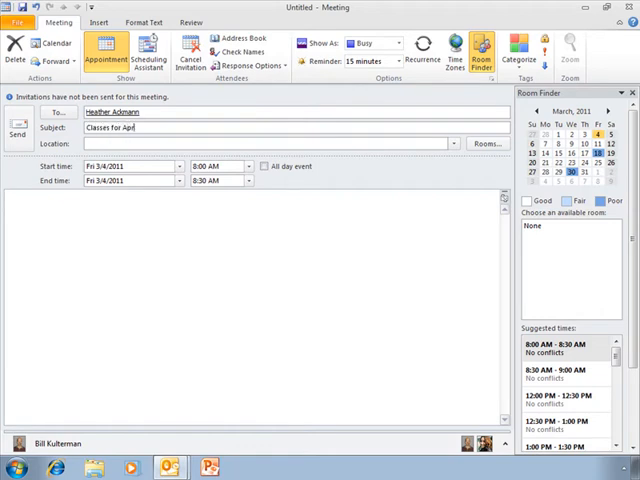
{"action": "type", "text": "M"}
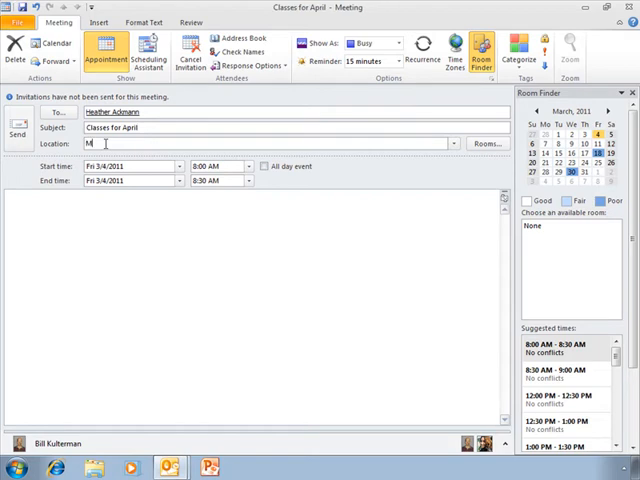
{"action": "type", "text": "y office"}
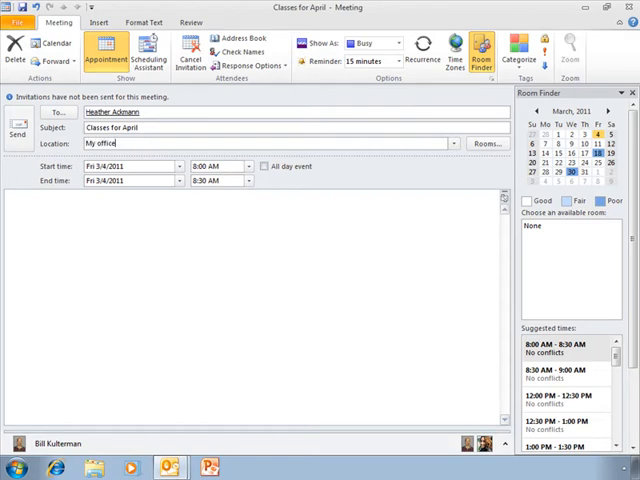
{"action": "mouse_move", "coordinate": [157, 194]}
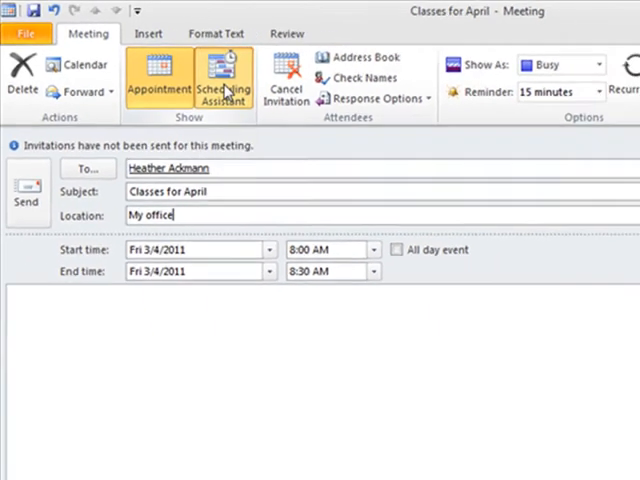
Show both attendees' free/busy times in the Scheduling Assistant.
{"action": "left_click", "coordinate": [224, 80]}
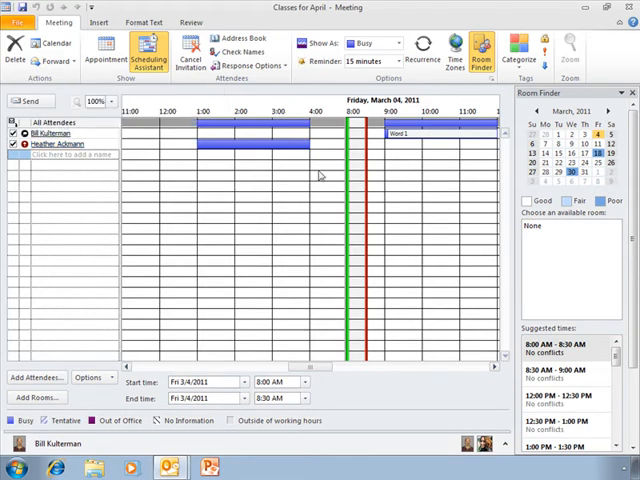
{"action": "mouse_move", "coordinate": [240, 132]}
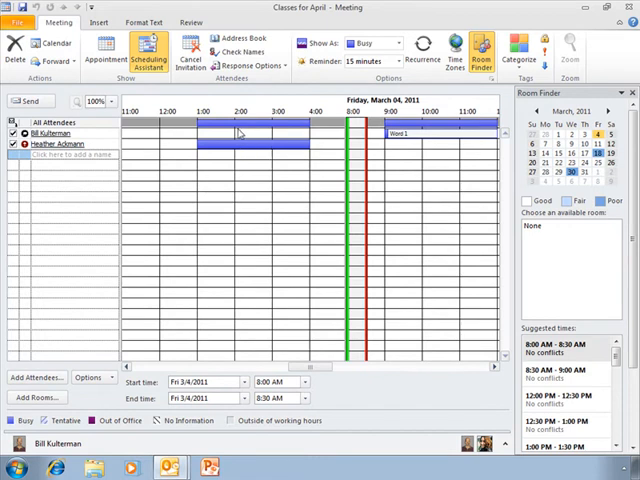
{"action": "mouse_move", "coordinate": [450, 144]}
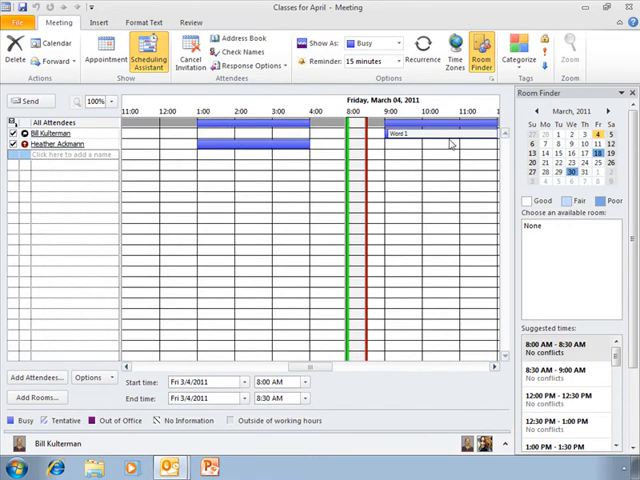
{"action": "mouse_move", "coordinate": [461, 405]}
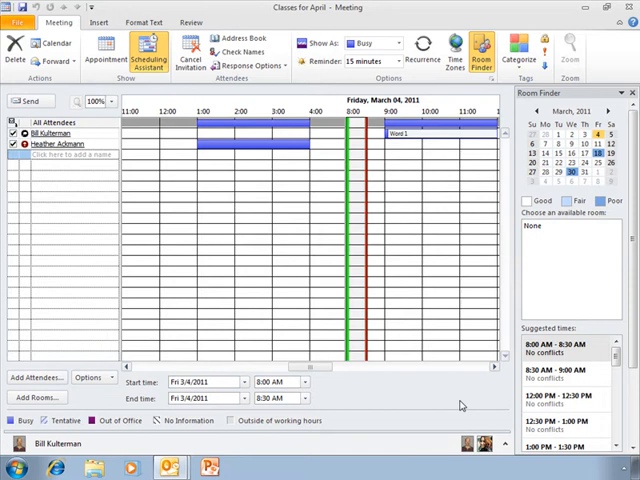
{"action": "left_click", "coordinate": [400, 43]}
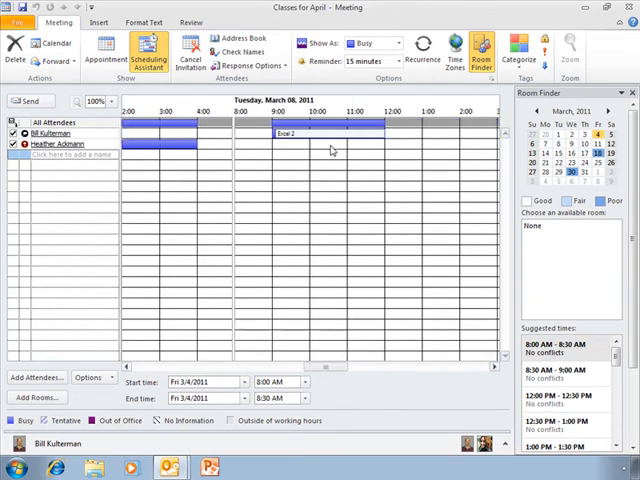
{"action": "mouse_move", "coordinate": [330, 148]}
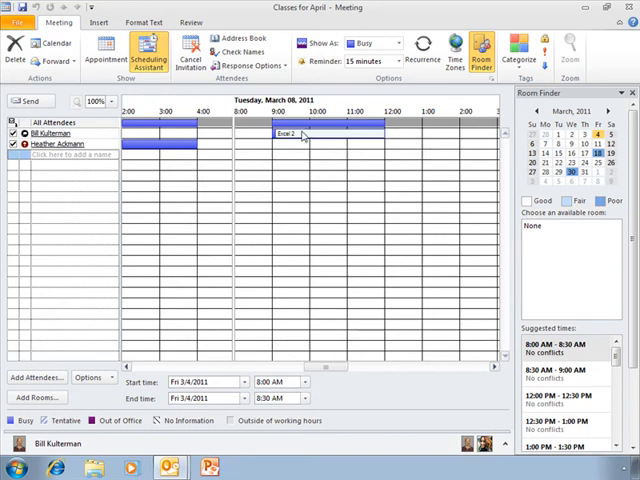
{"action": "mouse_move", "coordinate": [300, 137]}
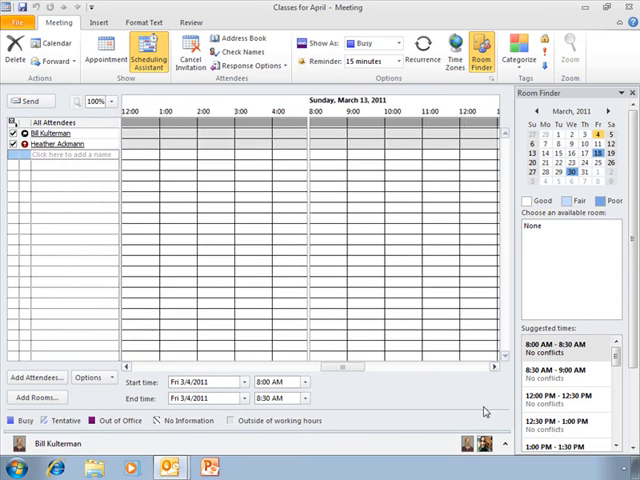
{"action": "scroll", "scroll_direction": "right", "scroll_amount": 3}
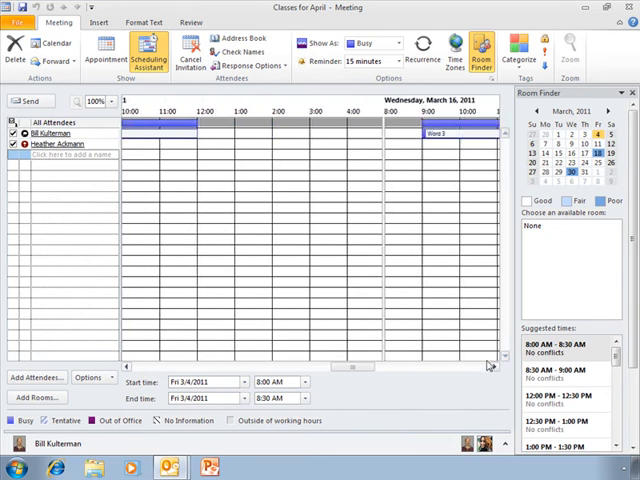
{"action": "mouse_move", "coordinate": [410, 285]}
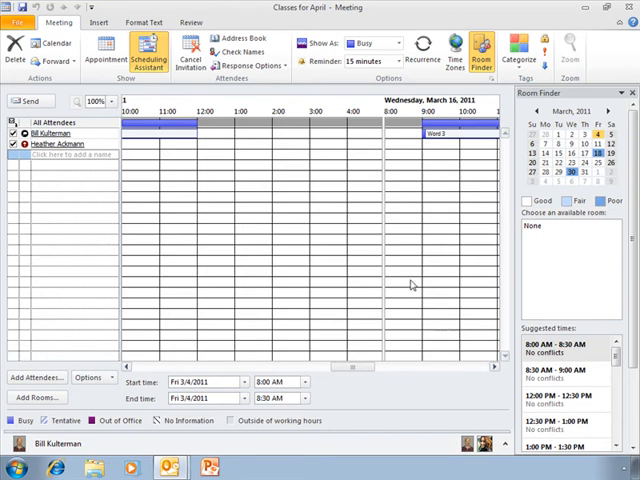
{"action": "mouse_move", "coordinate": [285, 135]}
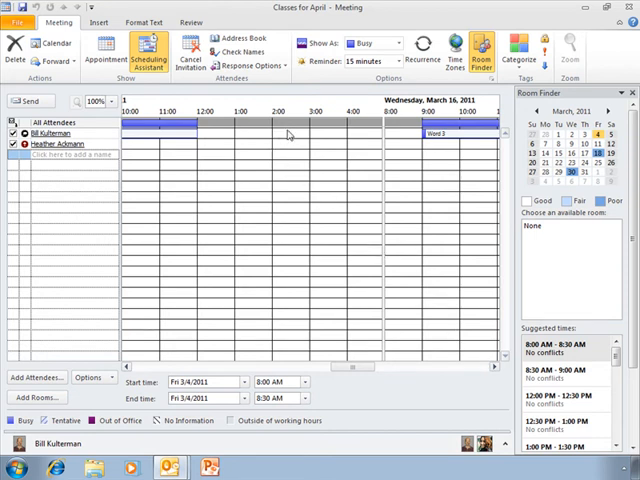
{"action": "mouse_move", "coordinate": [288, 128]}
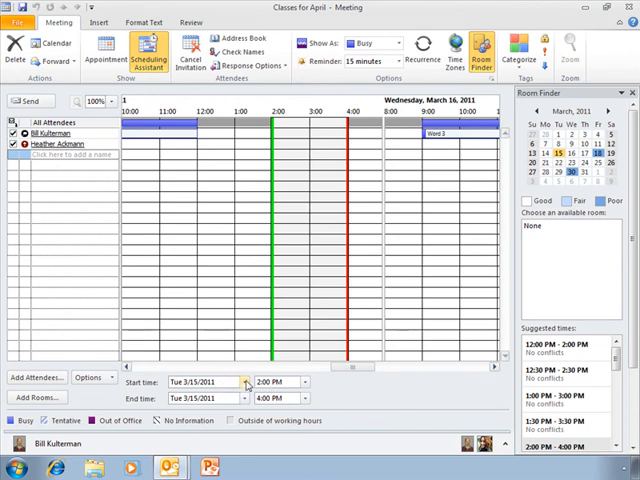
Set the meeting to Tue 3/15/2011, 2:00 PM to 4:00 PM.
{"action": "left_click", "coordinate": [247, 382]}
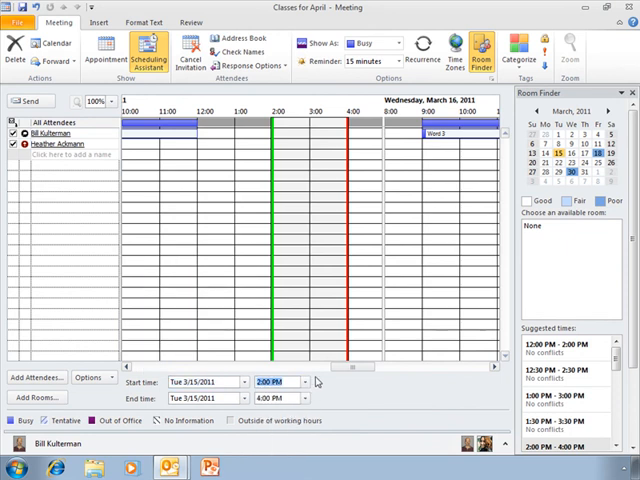
{"action": "mouse_move", "coordinate": [294, 144]}
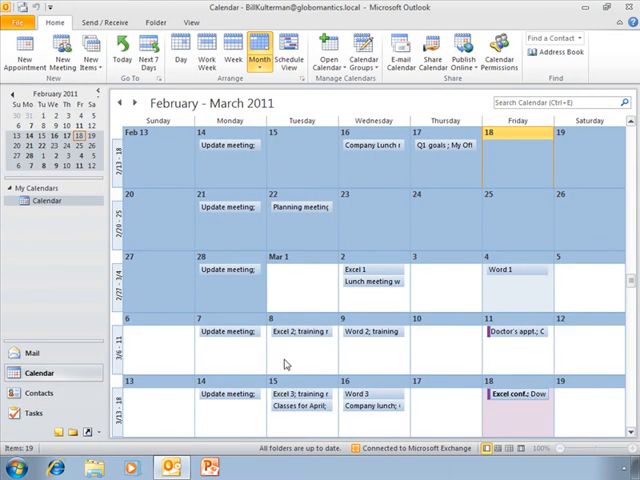
{"action": "mouse_move", "coordinate": [295, 406]}
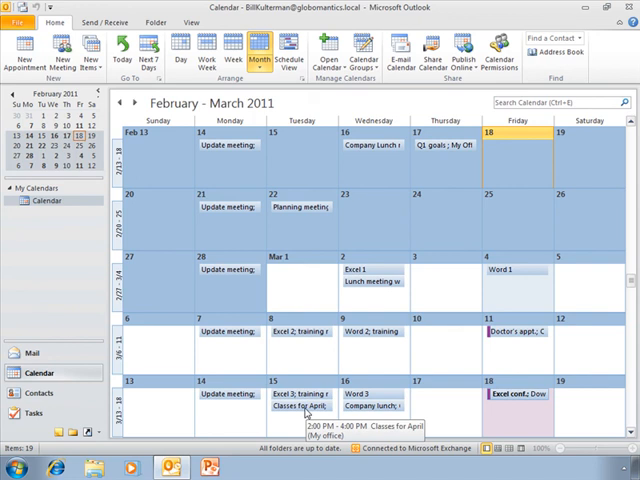